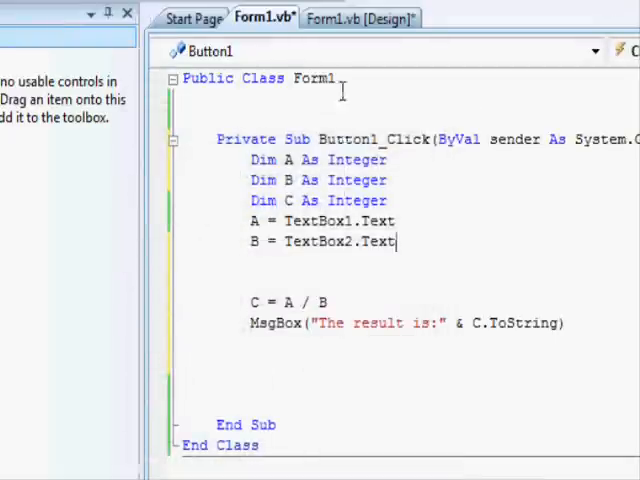
Step: Review the Button1_Click code and start debugging so the N1/N2 division form appears
left_click(360, 18)
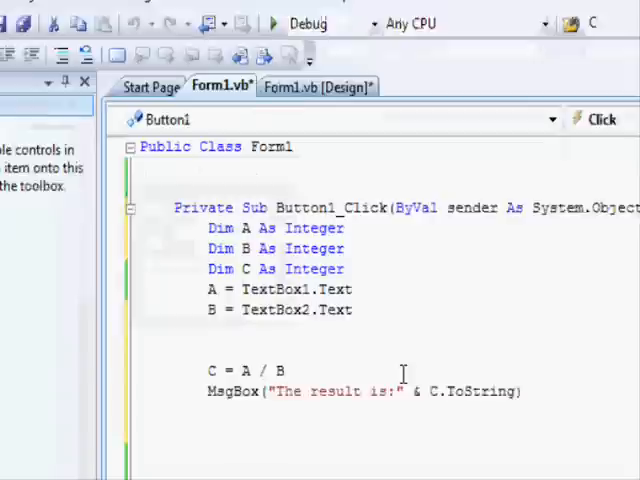
scroll("down", 3)
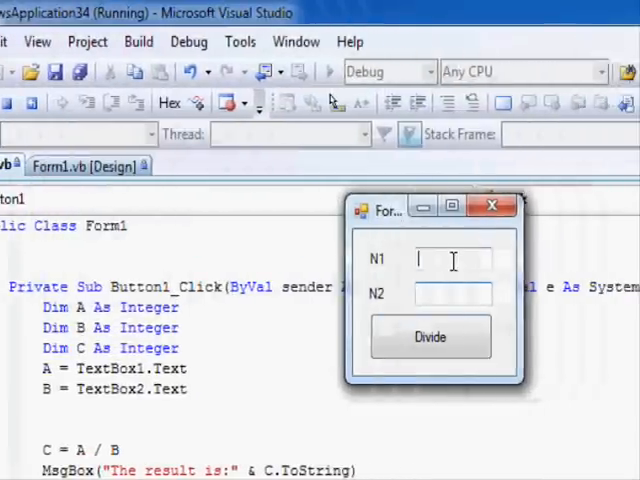
Step: Enter 10 and 0 in the form and attempt the division
type("10")
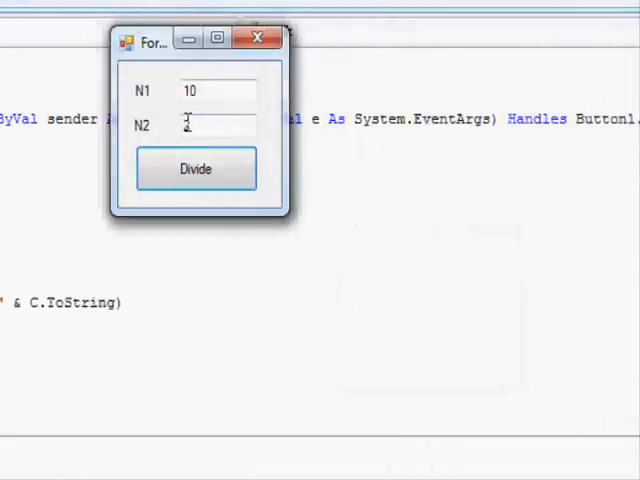
type("0")
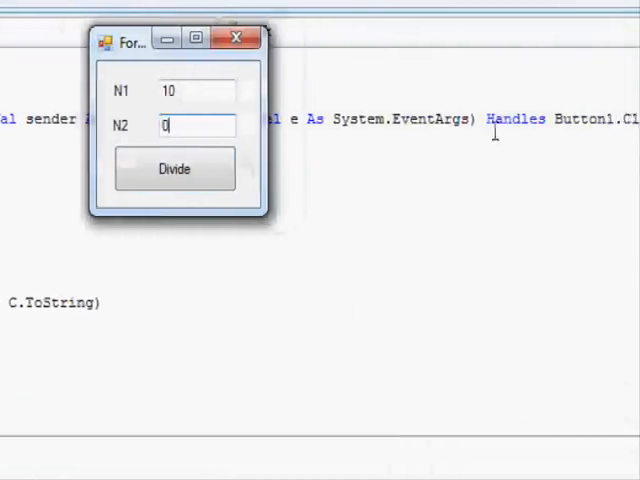
left_click(175, 168)
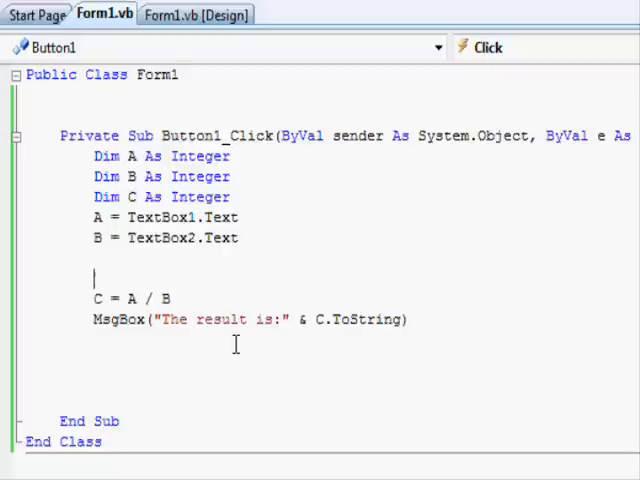
Step: Add a Try / Catch ex As Exception / End Try block and position inside it for the division lines
type("tr")
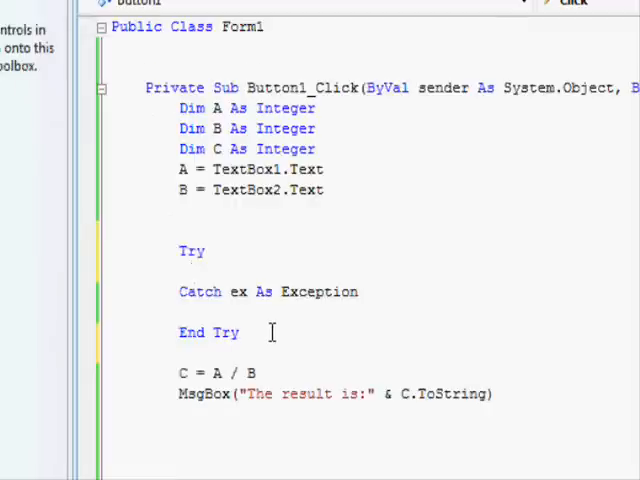
left_click(208, 270)
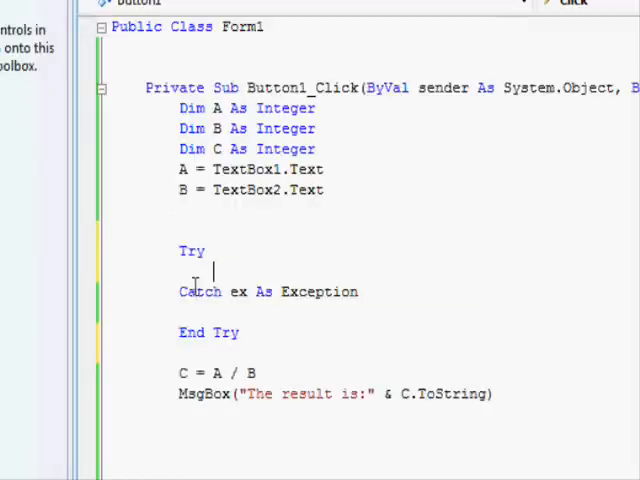
scroll("down", 3)
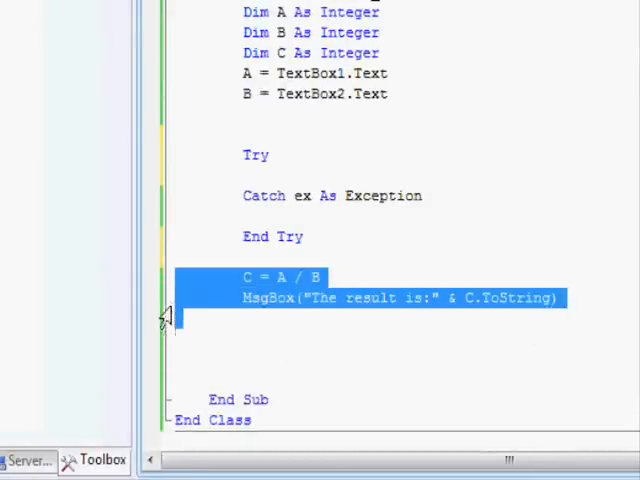
mouse_move(235, 290)
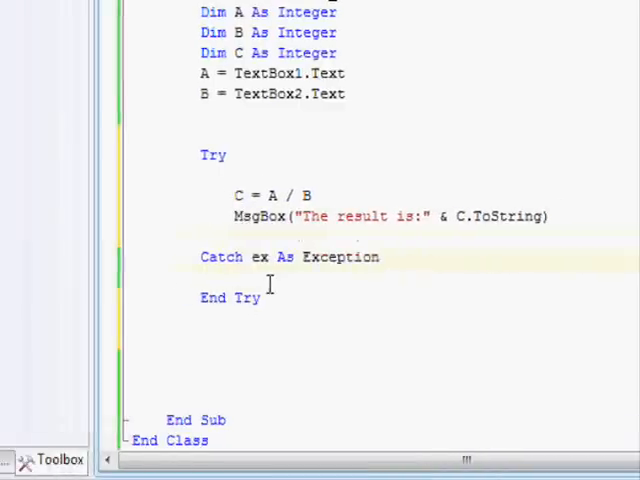
Step: Move the C = A / B and result MsgBox lines into the Try section
key("Return")
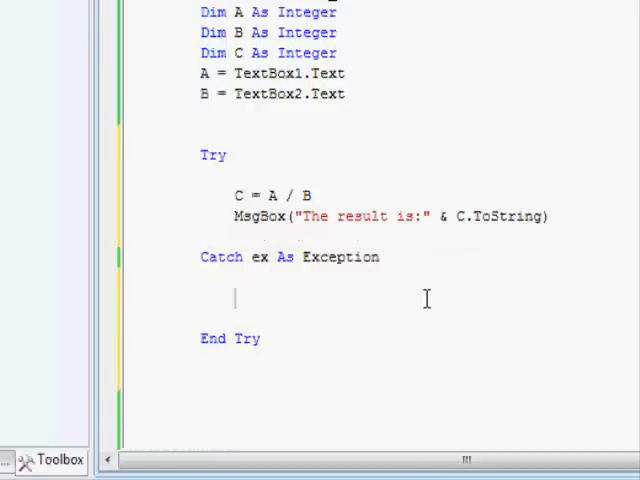
mouse_move(317, 320)
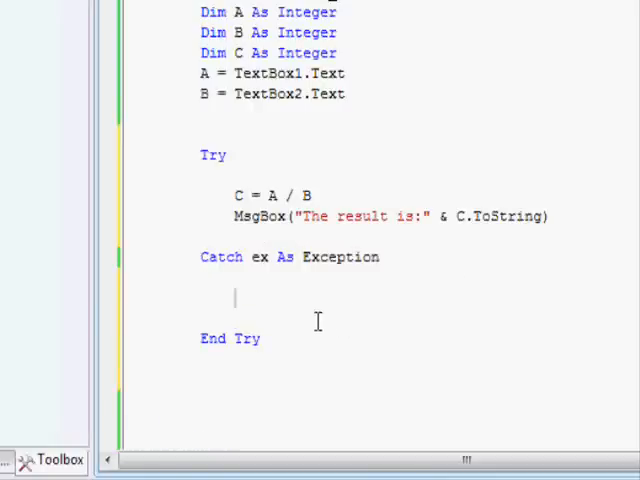
mouse_move(235, 305)
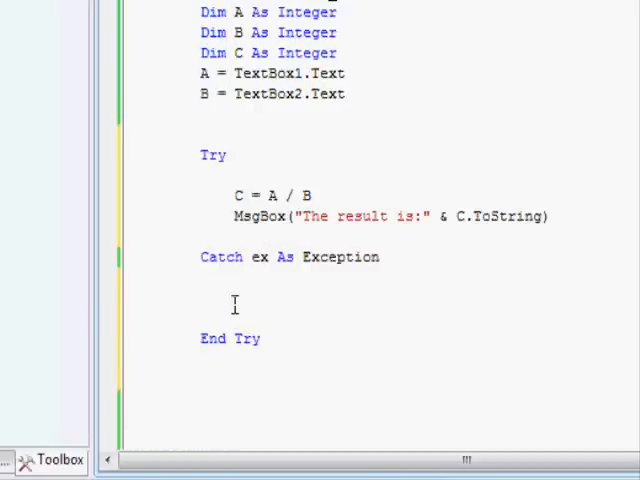
left_click_drag(230, 194, 240, 257)
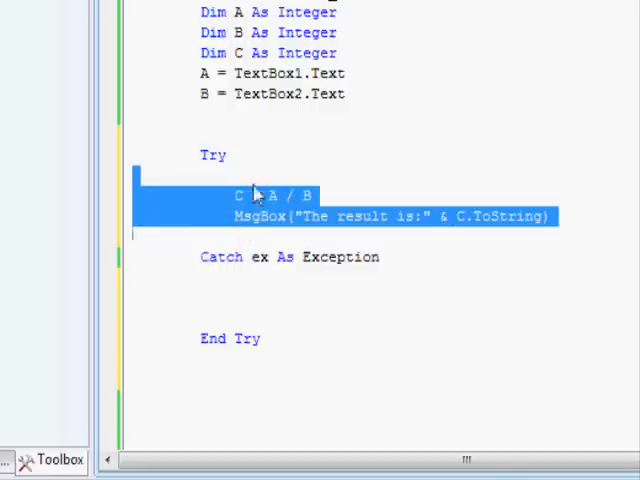
left_click(262, 216)
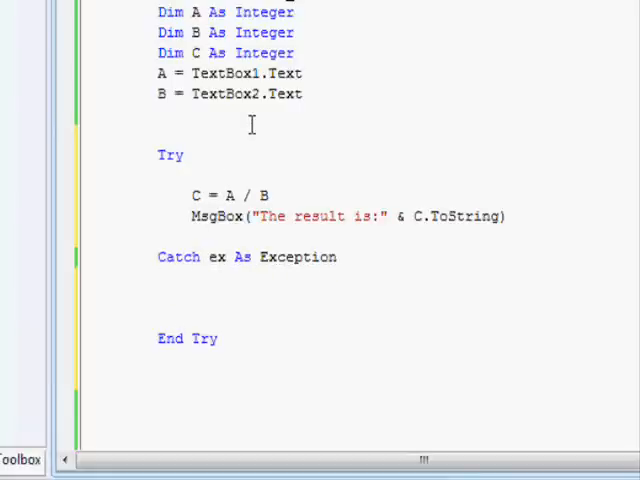
Step: Write MsgBox("you are trying to divide by zero") in the Catch section
type("MsgBox \"")
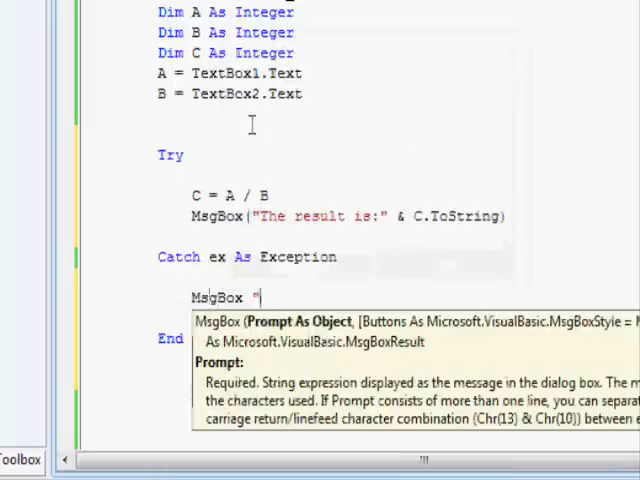
type("you are t")
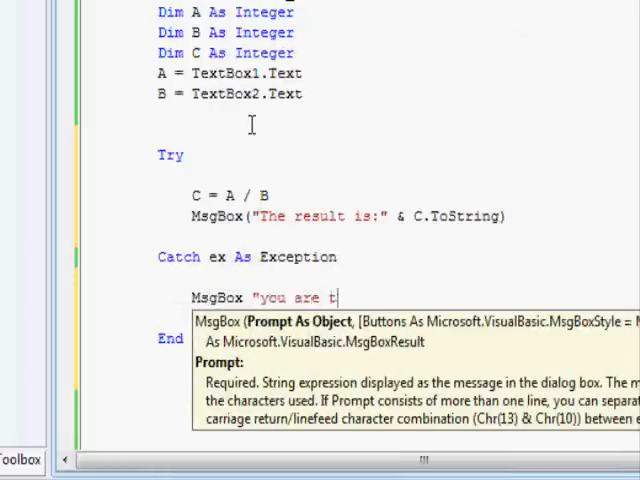
type("rying to d")
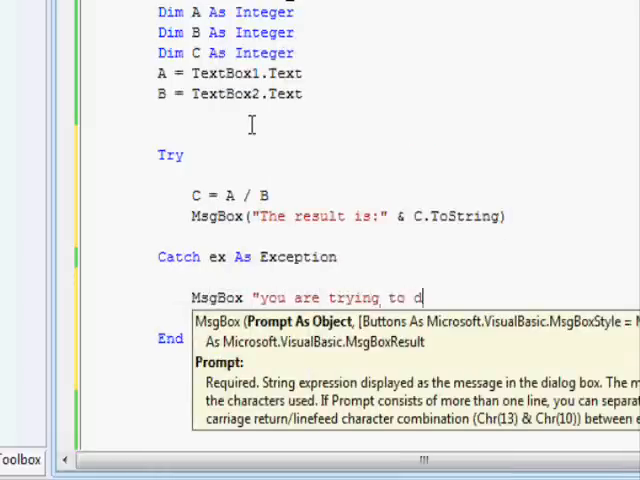
type("ivide by")
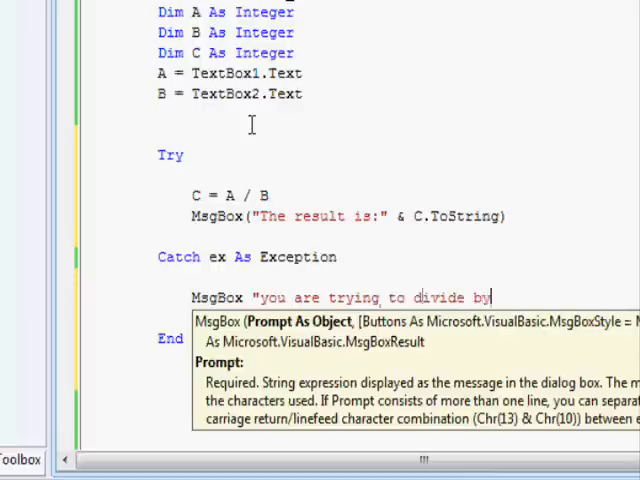
type("zero\"")
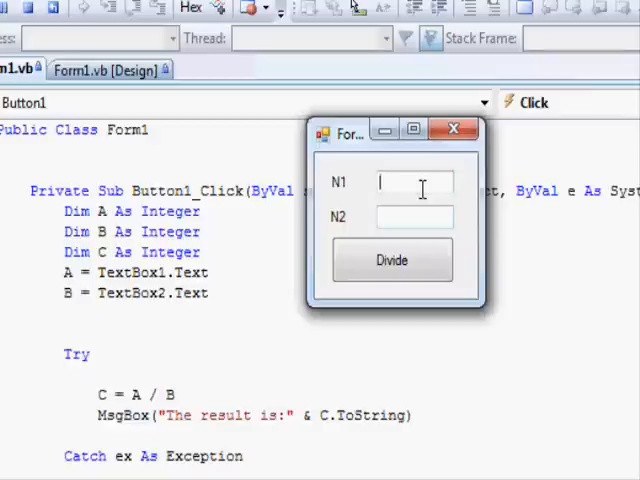
Step: Test 7 / 2 giving 4, then 8 / 0 showing the divide-by-zero message, dismissing each box
type("7")
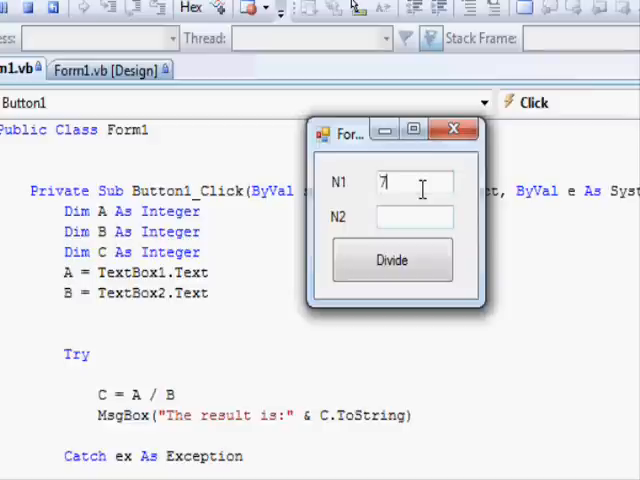
left_click(414, 218)
type("2")
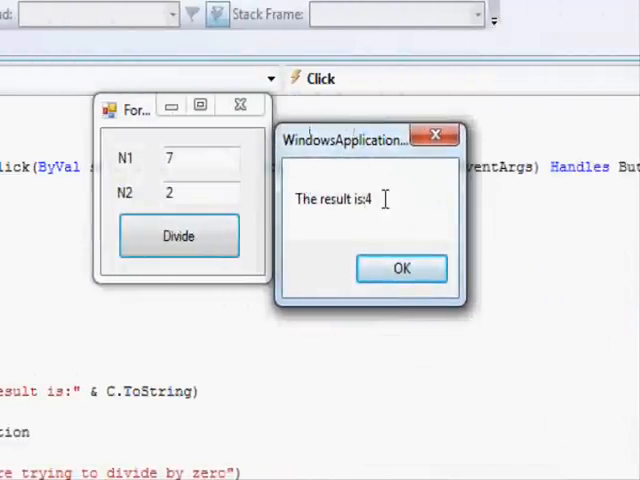
left_click(402, 269)
type("0")
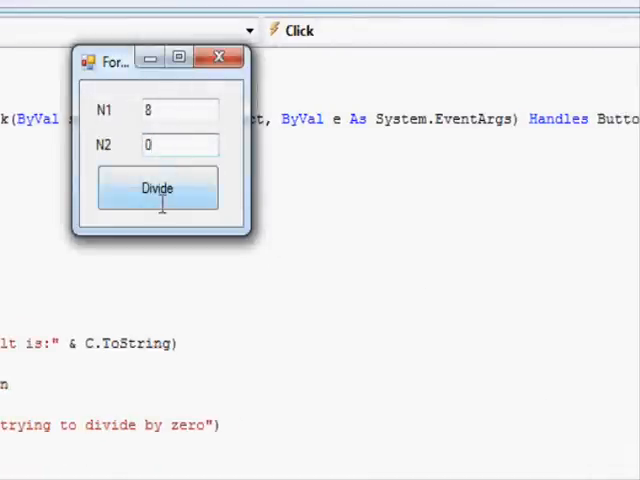
left_click(158, 188)
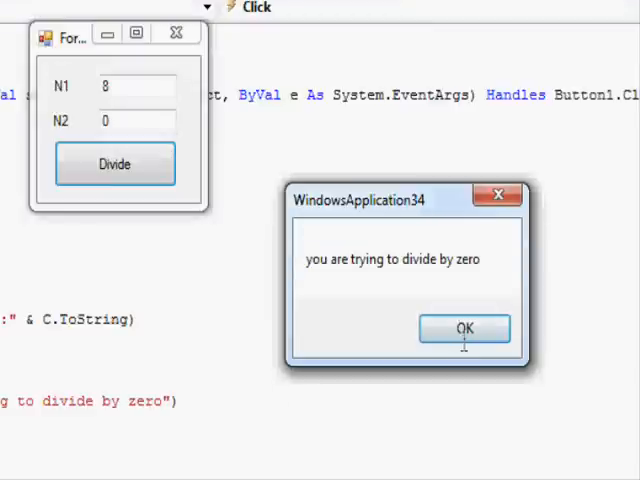
left_click(464, 328)
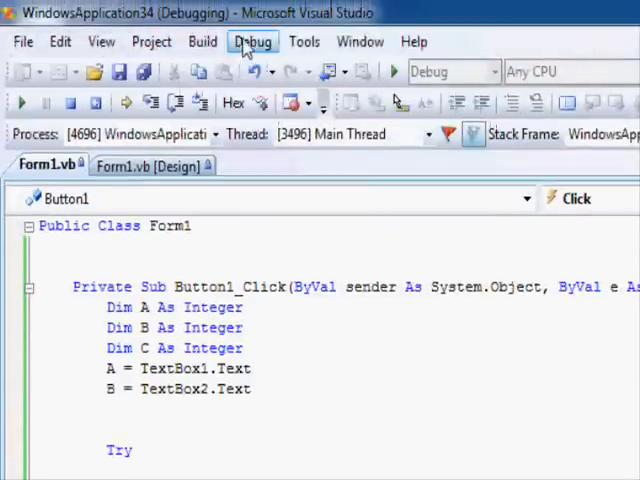
Step: Step Over the division line, then Step Into the Catch block's MsgBox line via the Debug menu
left_click(252, 41)
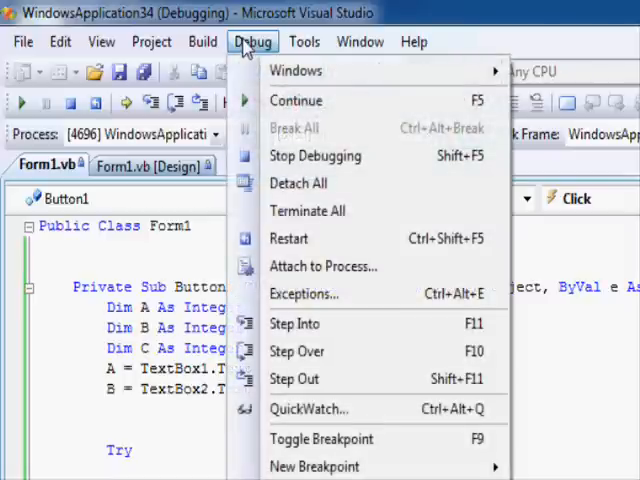
mouse_move(310, 351)
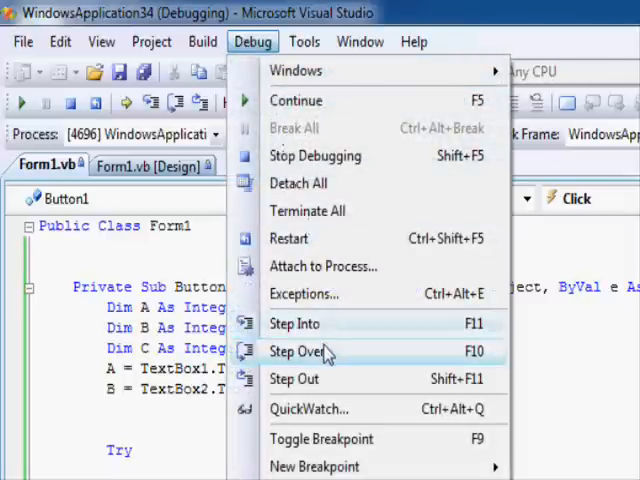
left_click(296, 351)
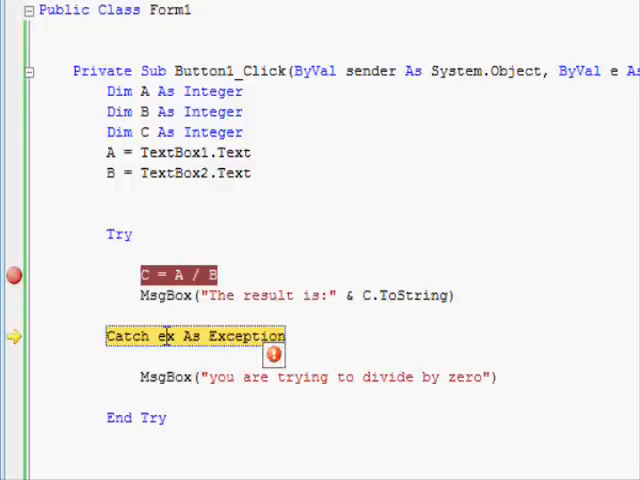
left_click(252, 41)
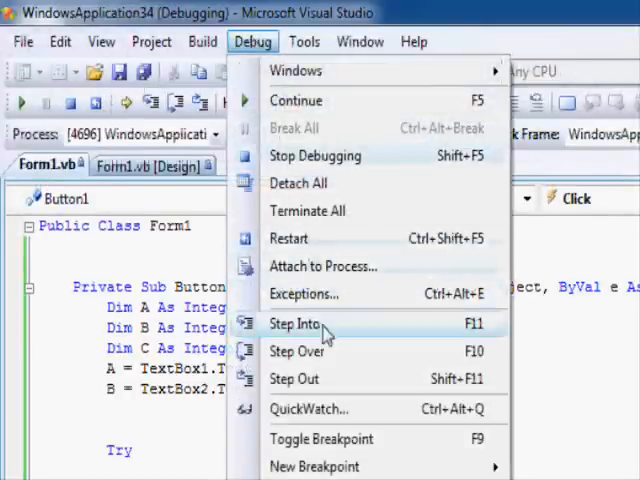
left_click(296, 323)
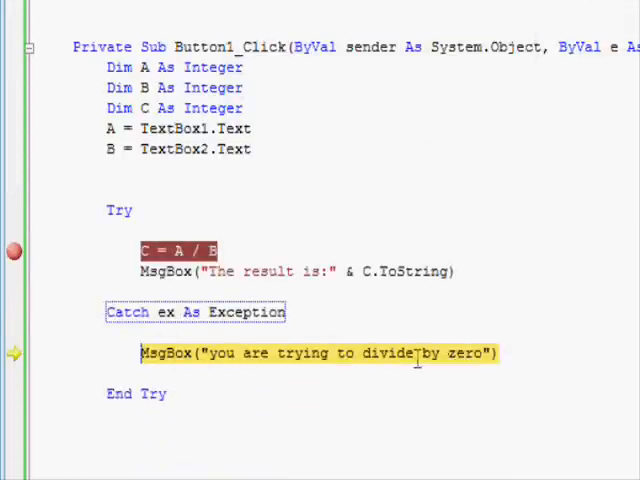
scroll("up", 3)
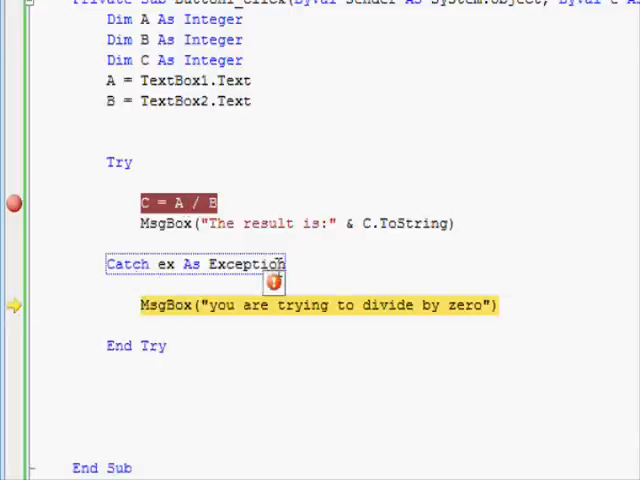
mouse_move(390, 267)
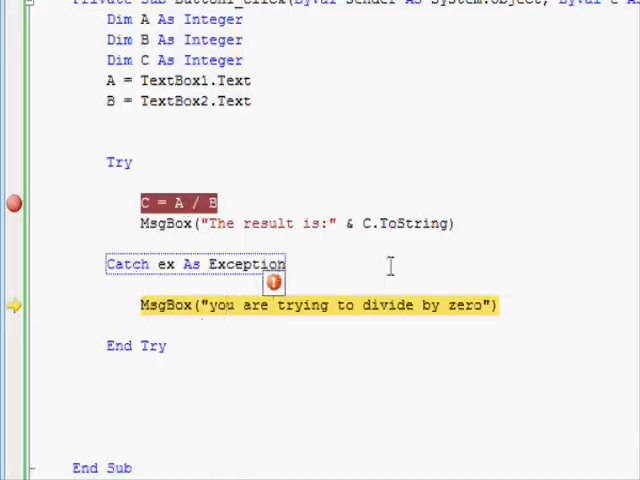
Step: Hover over ex in the Catch line to see its arithmetic overflow message
scroll("down", 3)
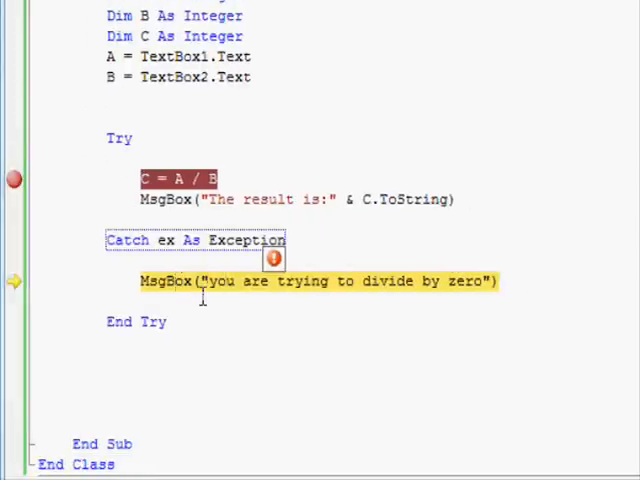
mouse_move(165, 250)
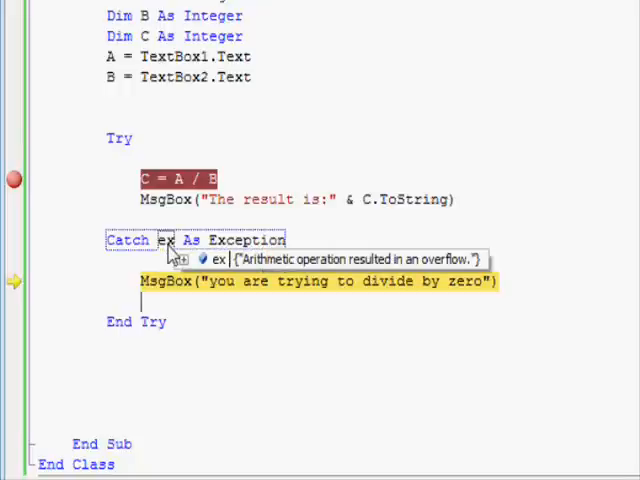
mouse_move(265, 277)
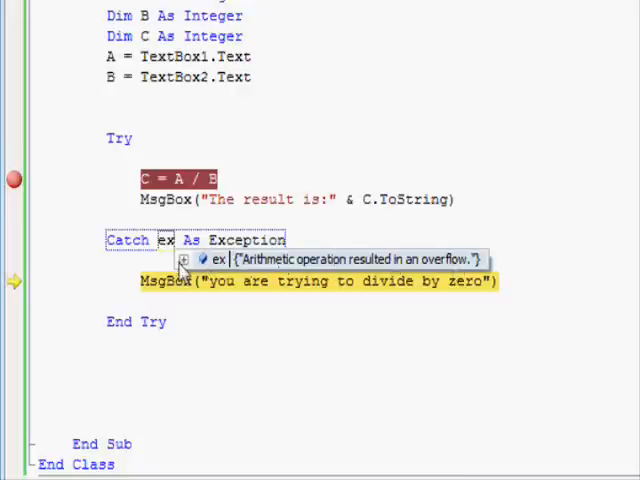
Step: Expand the ex DataTip to see the OverflowException details and its full stack trace citing line 14
left_click(185, 260)
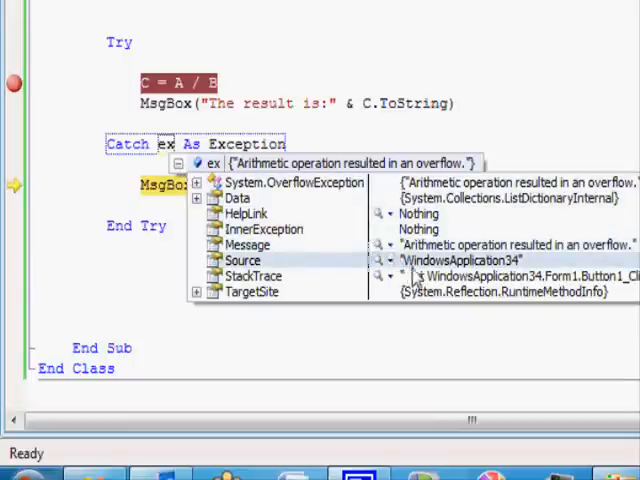
left_click(253, 275)
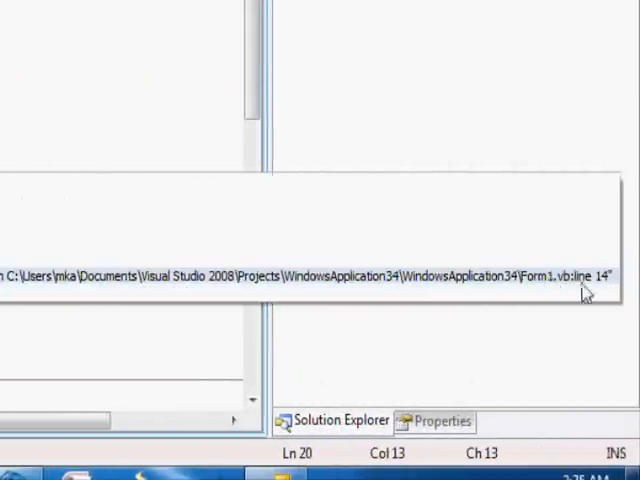
mouse_move(585, 293)
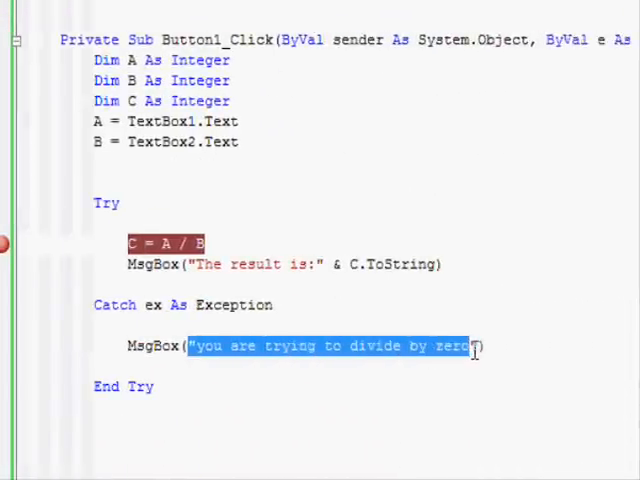
Step: Replace the Catch message text with ex.StackTrace via IntelliSense
type("e)")
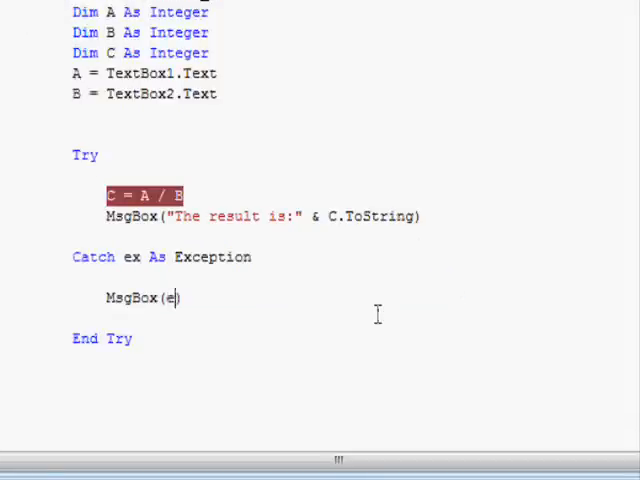
type("x.s")
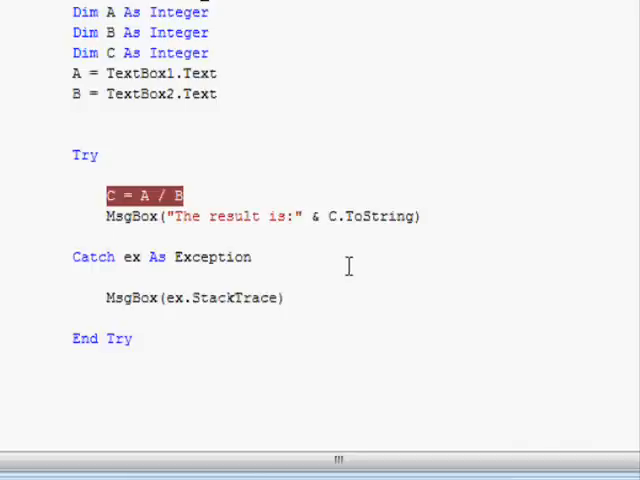
mouse_move(203, 297)
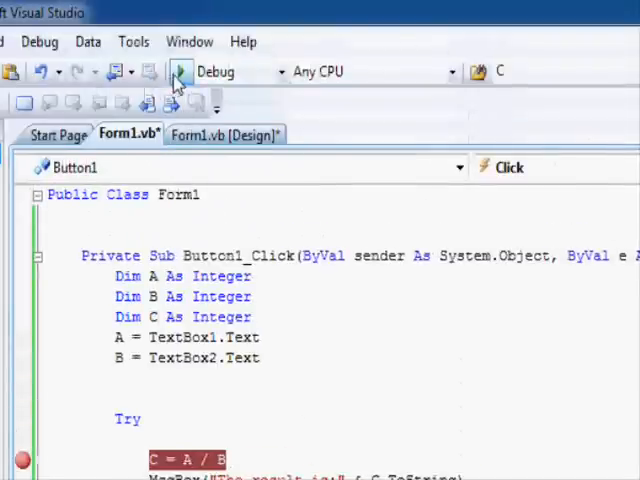
Step: Run the app dividing 10 by 0, continue past the breakpoint and dismiss the stack-trace message
left_click(179, 71)
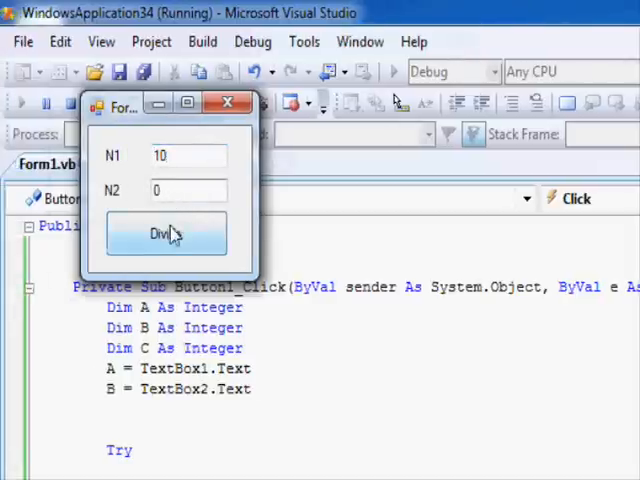
left_click(165, 233)
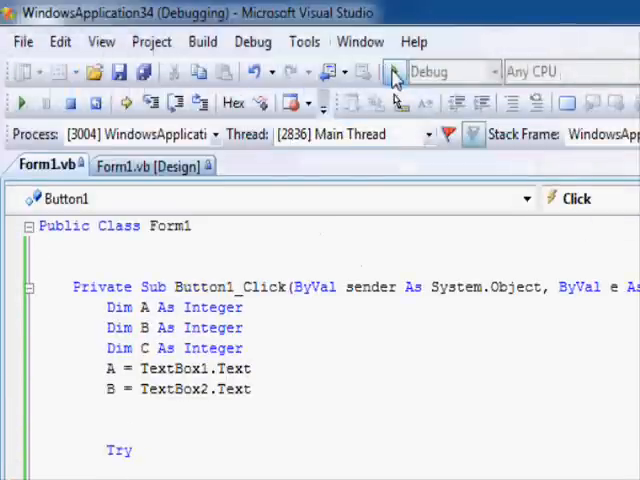
left_click(20, 102)
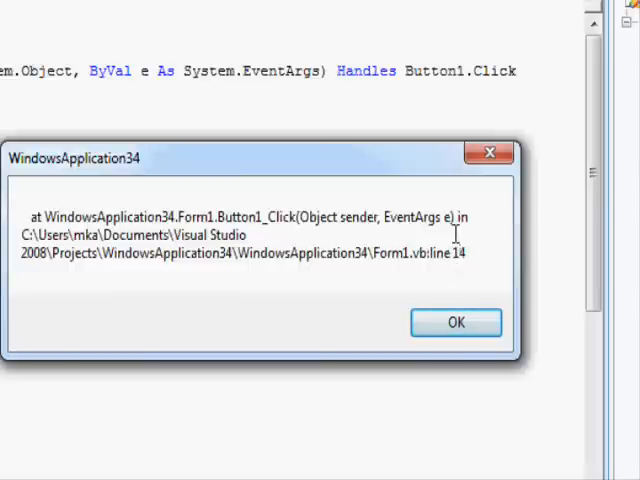
left_click(456, 322)
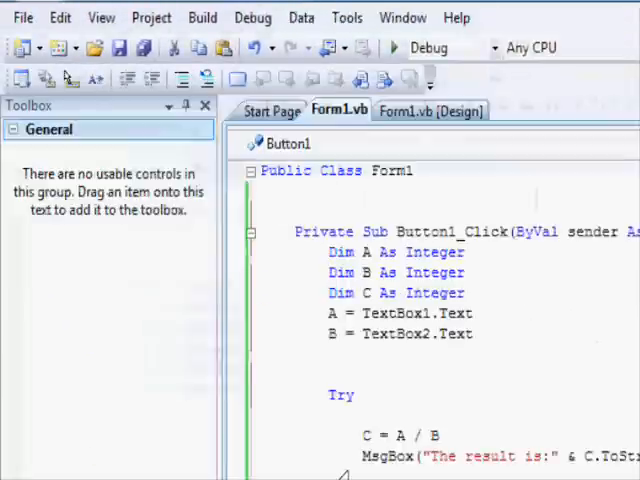
Step: Replace ex.StackTrace in the Catch MsgBox with a new ex property via IntelliSense
double_click(448, 346)
type("MsgBox(ex.d")
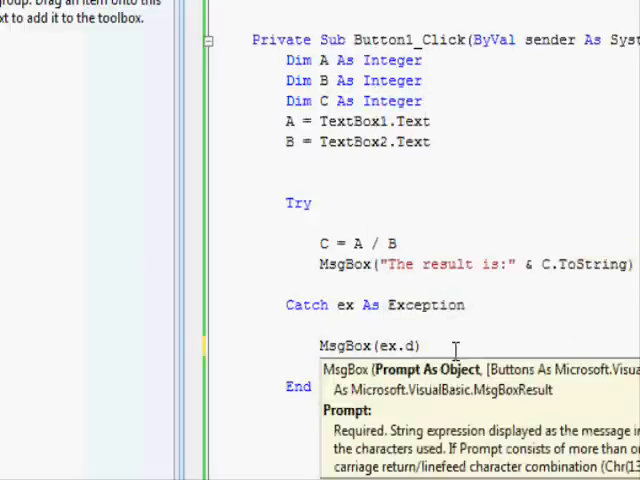
type(".")
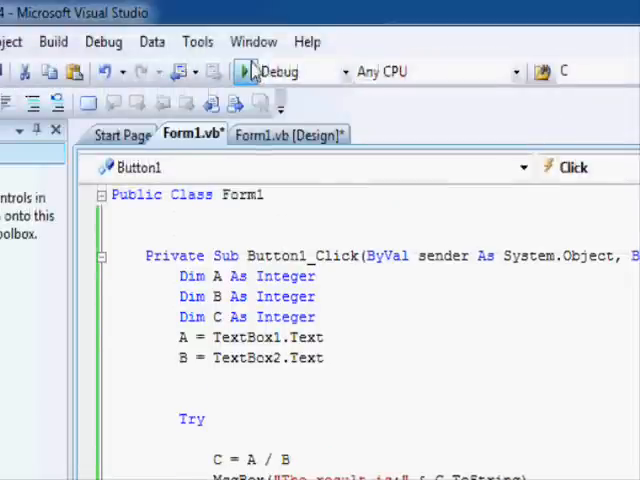
Step: Run the app dividing 10 by 0, dismiss the overflow message and close the form
left_click(244, 71)
type("0")
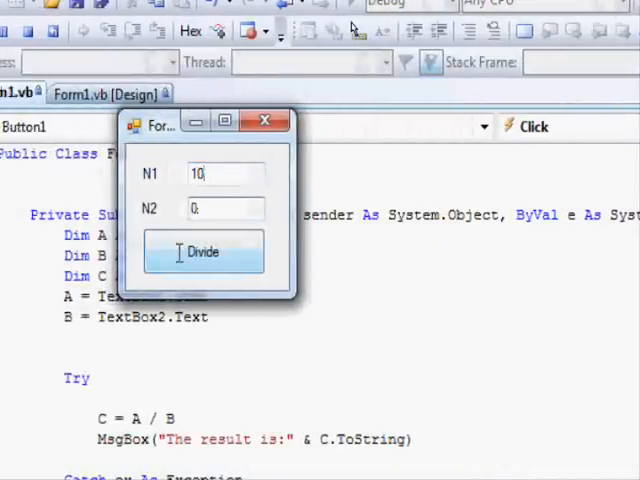
left_click(203, 251)
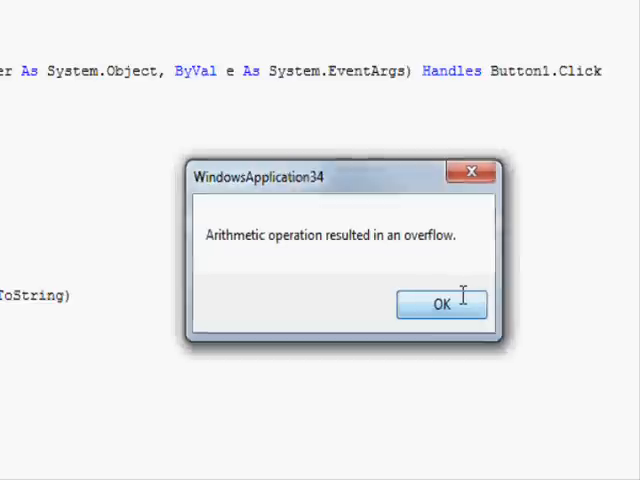
left_click(441, 304)
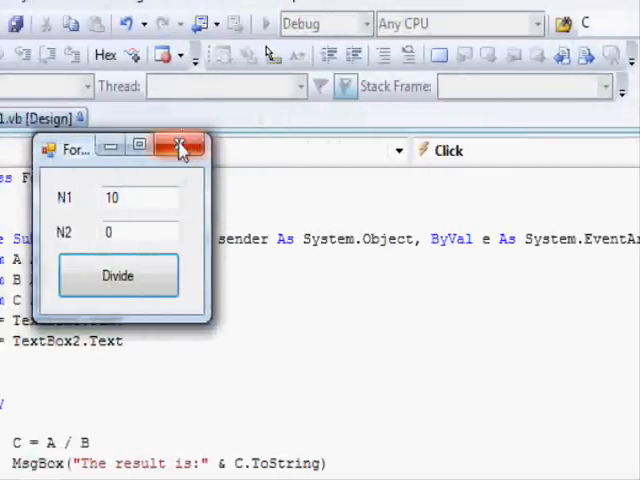
left_click(180, 147)
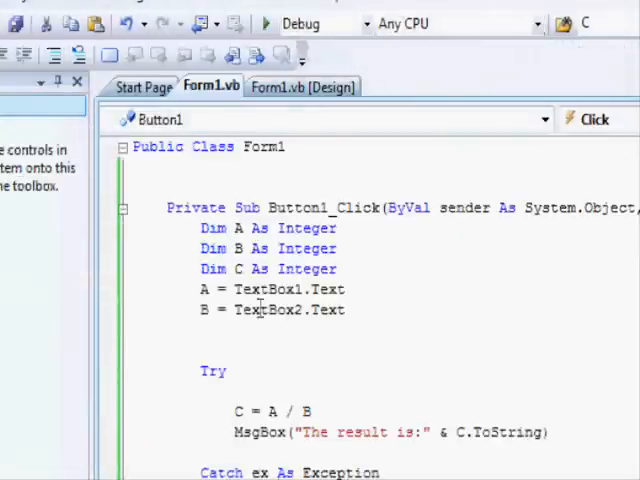
Step: Declare 'Dim D As Collection' below the TextBox assignments
scroll("down", 3)
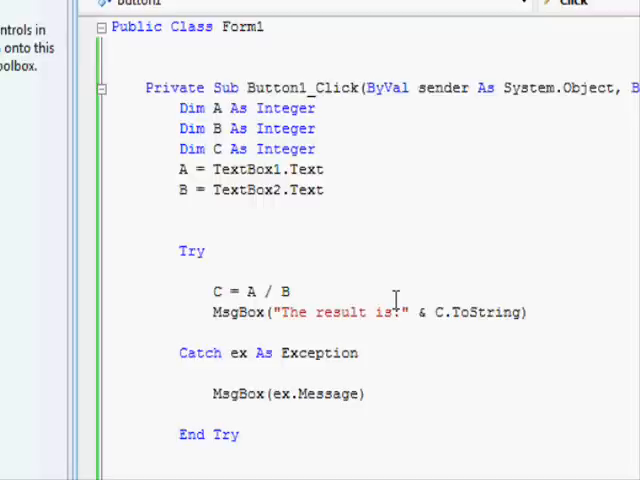
left_click(208, 332)
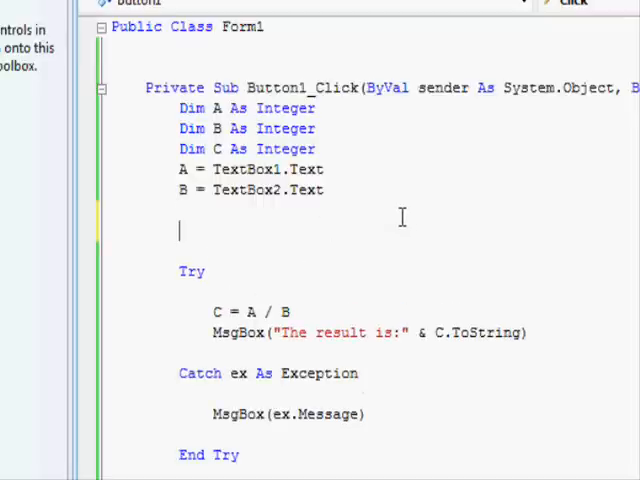
type("Dim")
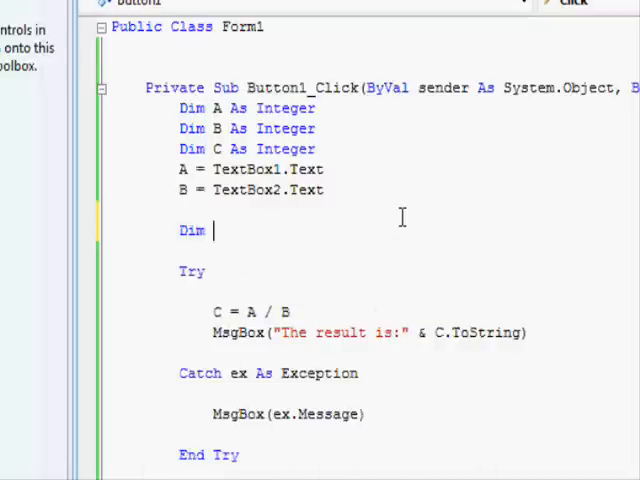
type("C As Collection")
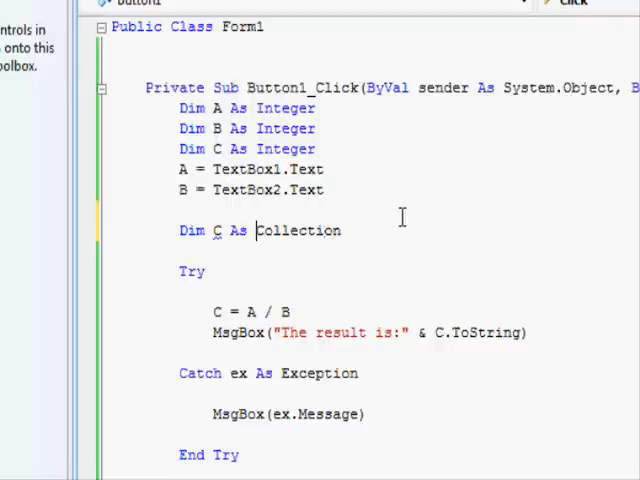
type("D")
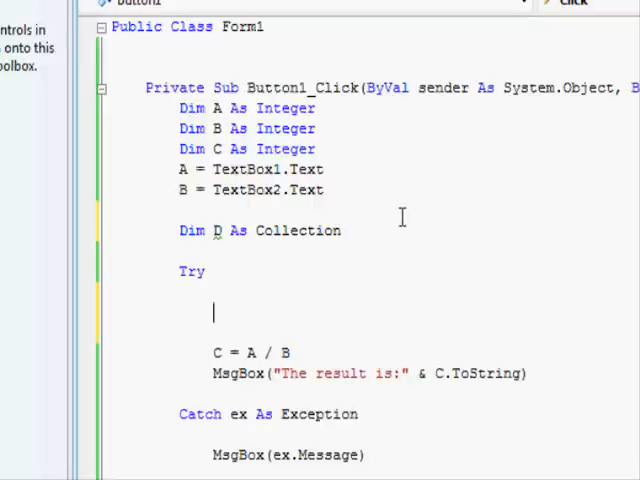
Step: Begin the Try block with the line D.Add(22)
type("D.Add(22")
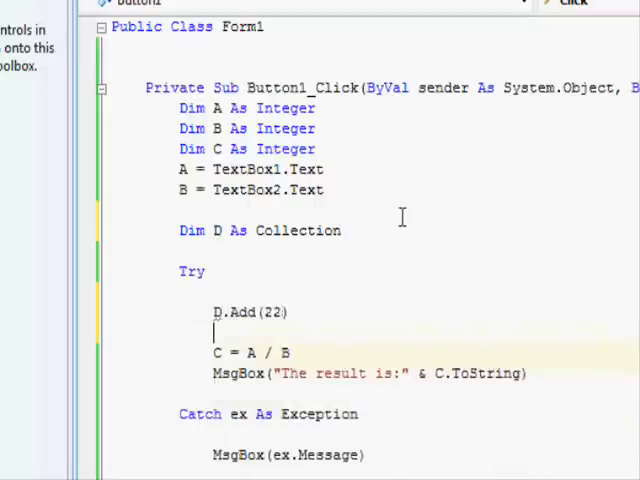
scroll("down", 3)
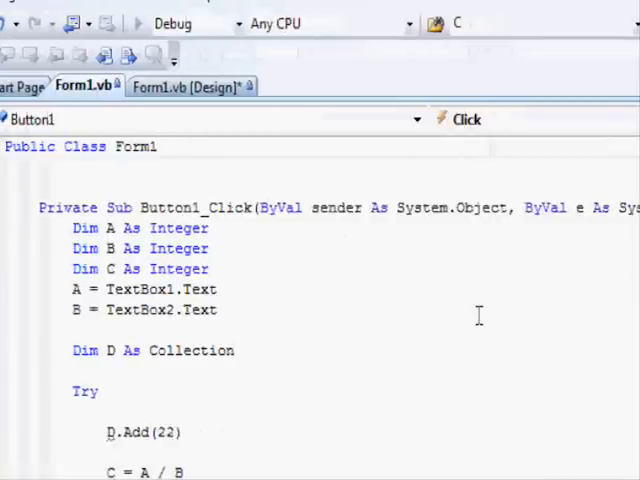
Step: Run with F5 dividing 10 by 20 and dismiss the 'Object reference not set' error
key("F5")
type("10")
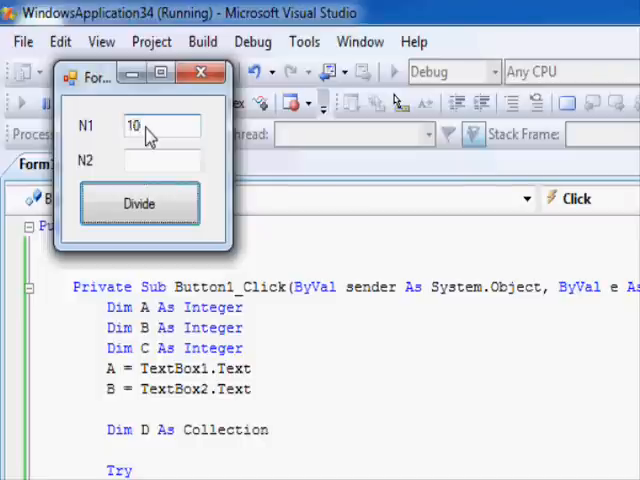
type("20")
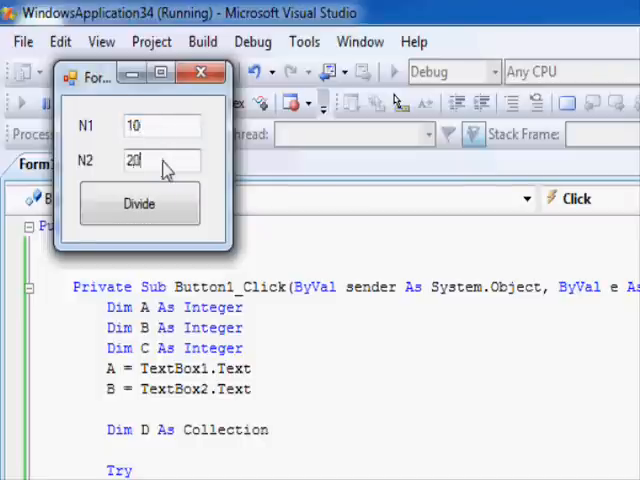
left_click(139, 204)
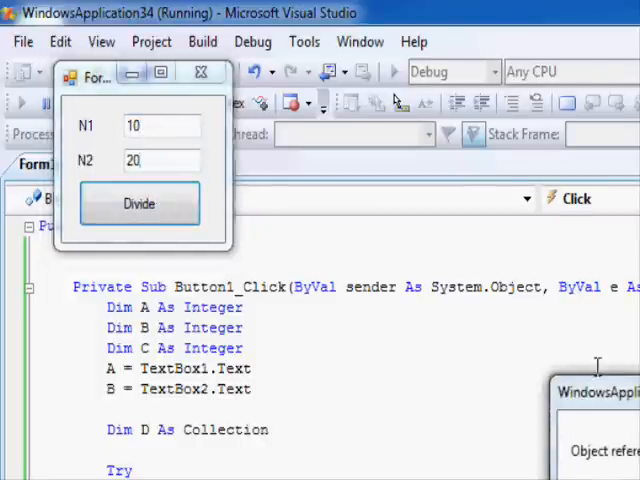
left_click(139, 203)
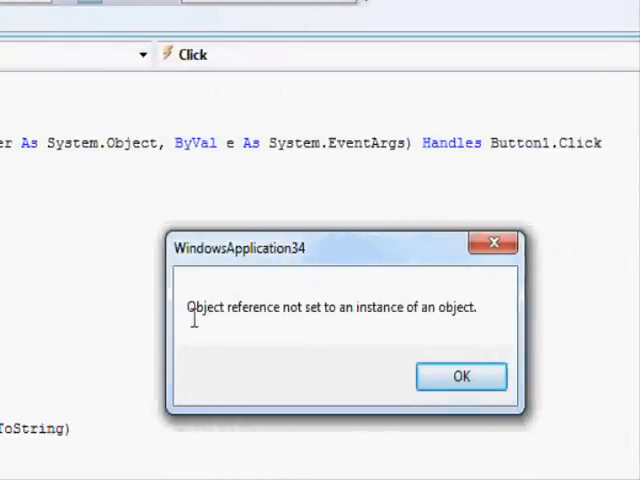
mouse_move(318, 315)
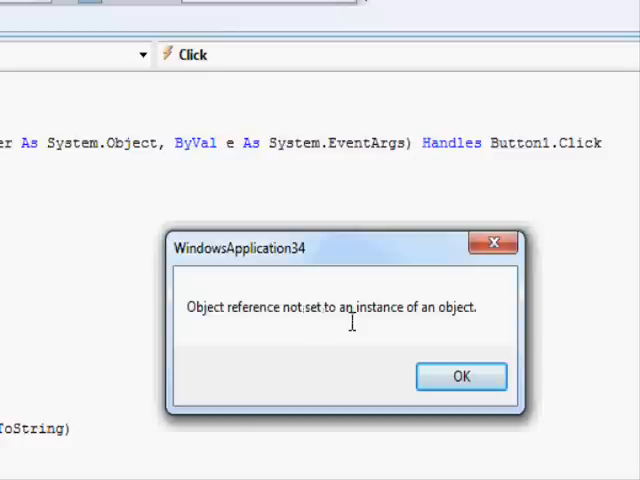
left_click(461, 376)
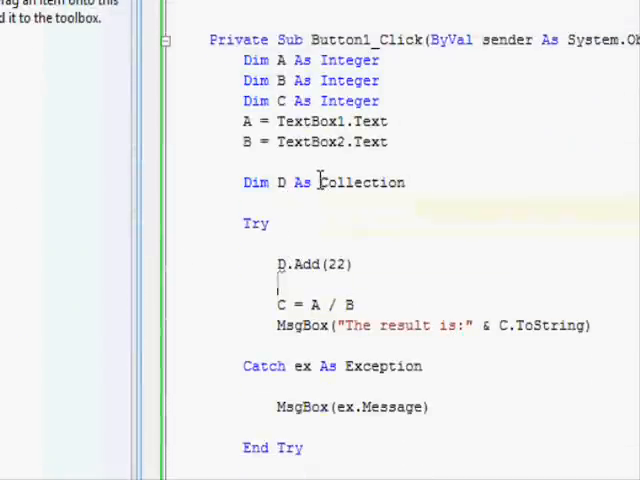
Step: Delete the D.Add(22) line from the Try block, keeping the Collection declaration
double_click(285, 182)
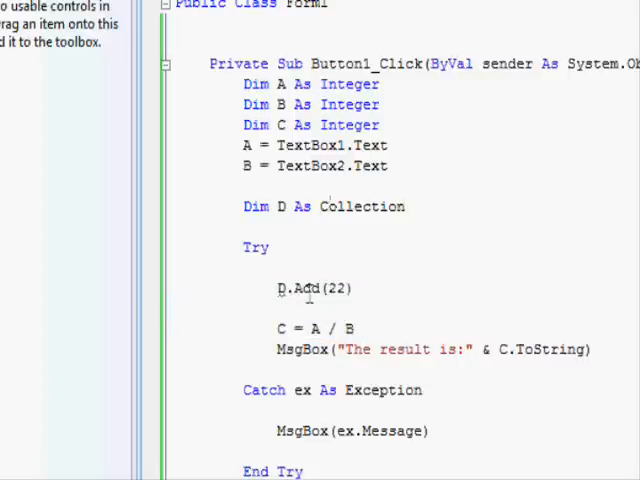
mouse_move(423, 258)
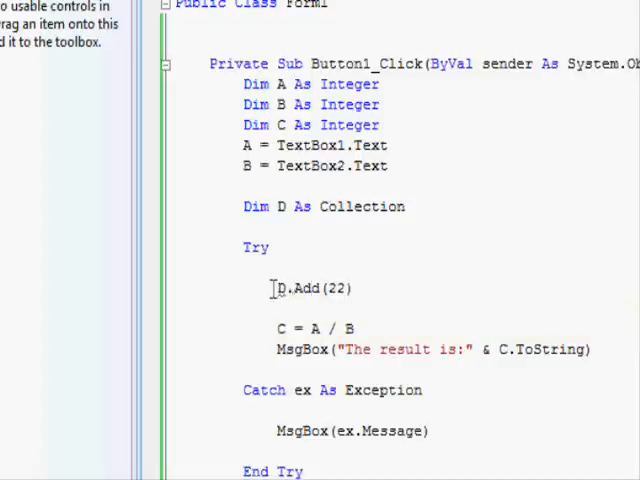
double_click(310, 288)
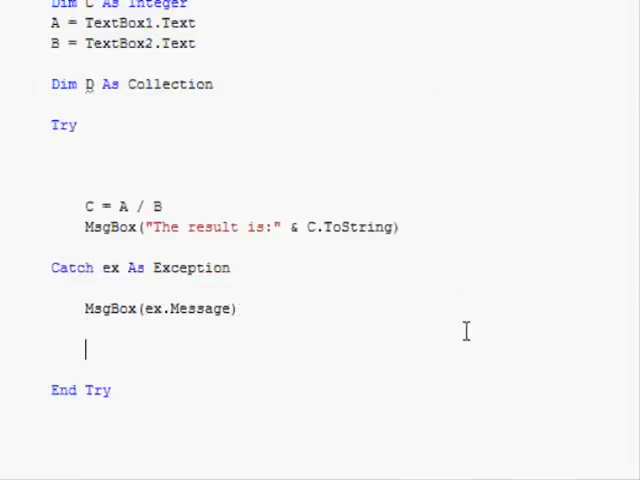
Step: Insert an empty Finally section after MsgBox(ex.Message), before End Try
type("fi")
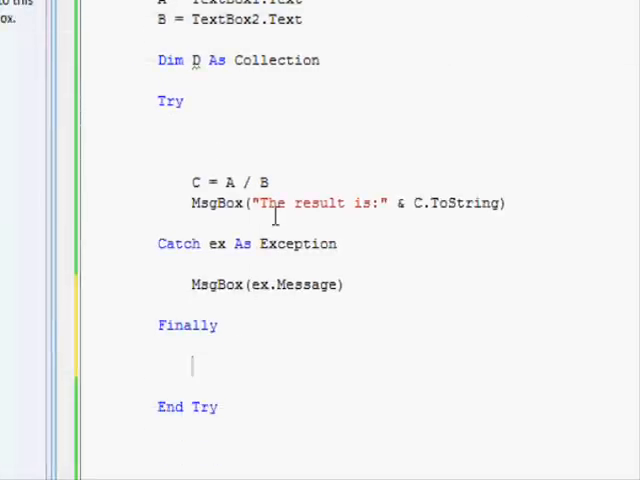
scroll("up", 3)
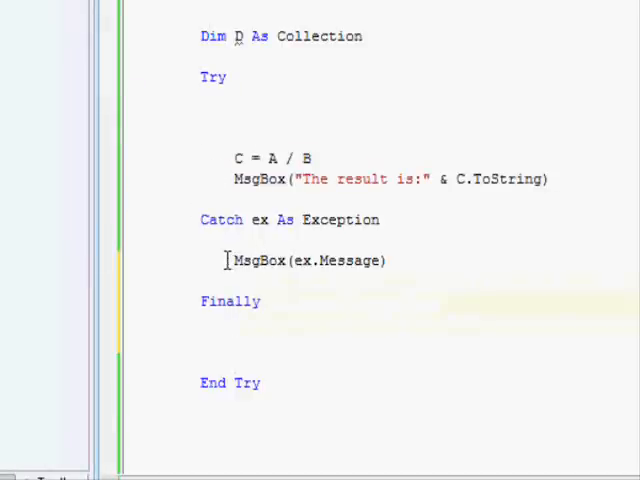
double_click(307, 261)
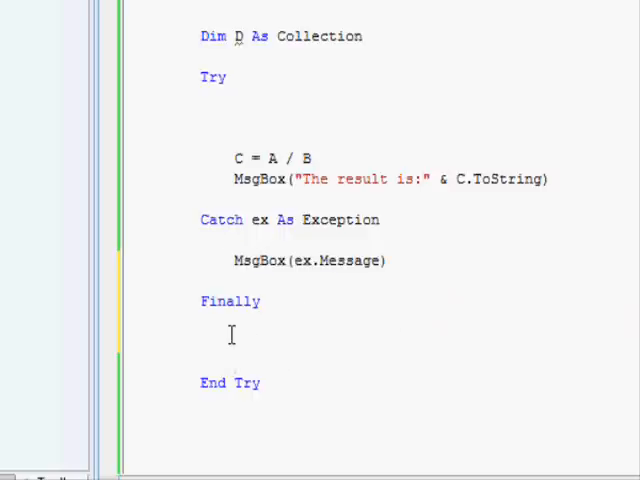
mouse_move(286, 267)
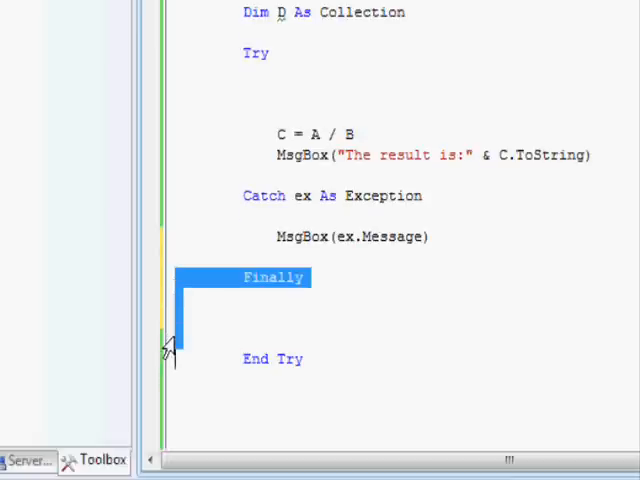
scroll("down", 3)
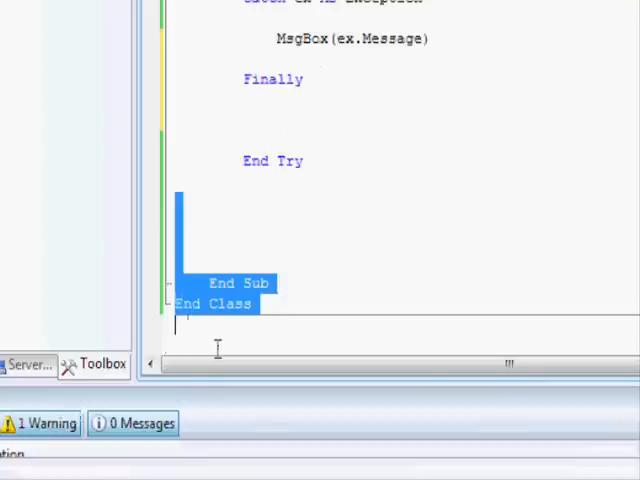